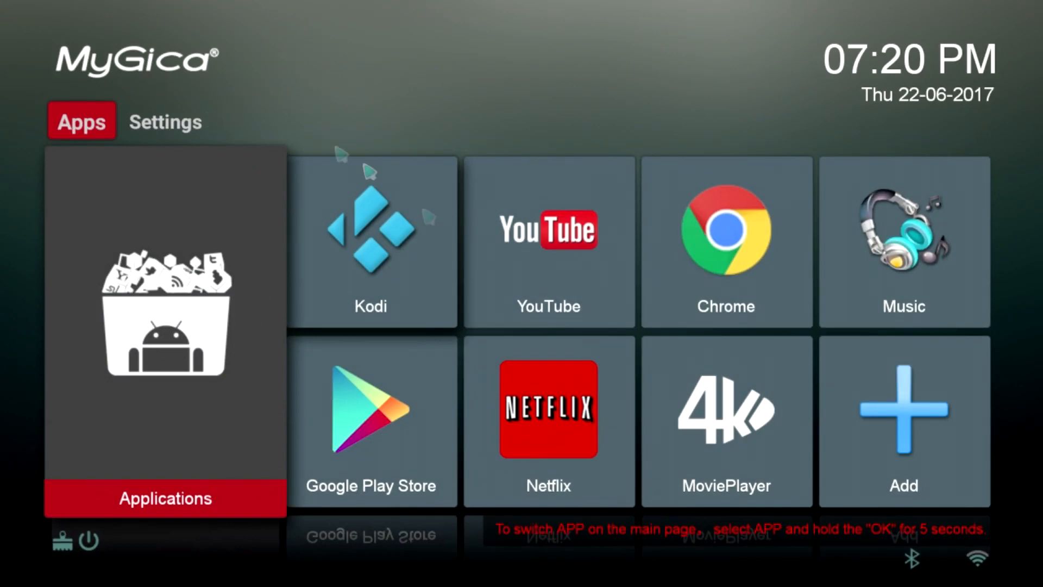
Reach the full Android device settings through the launcher's Settings tab and More Settings.
{"action": "left_click", "coordinate": [165, 121]}
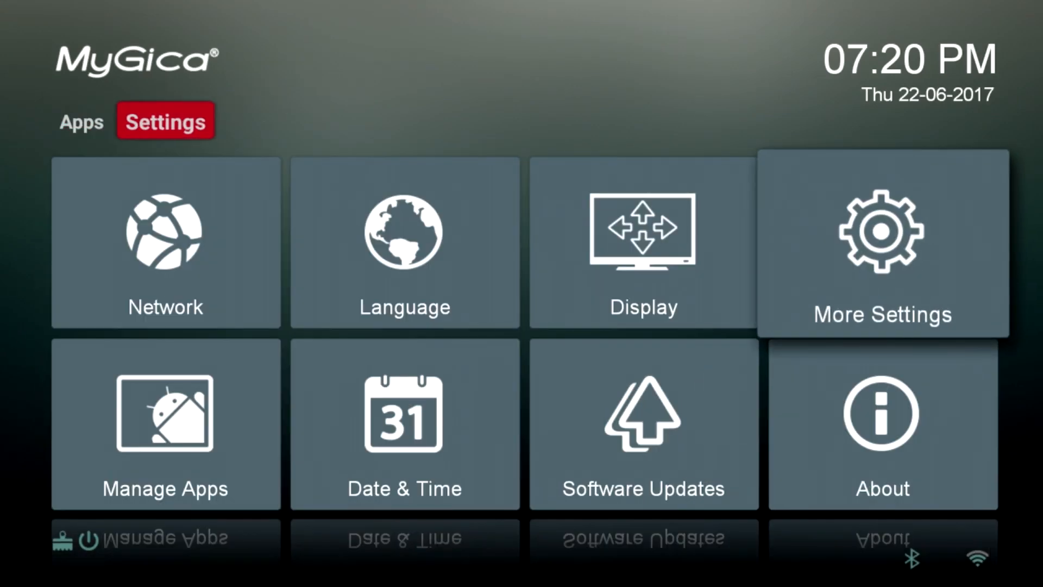
{"action": "left_click", "coordinate": [883, 246]}
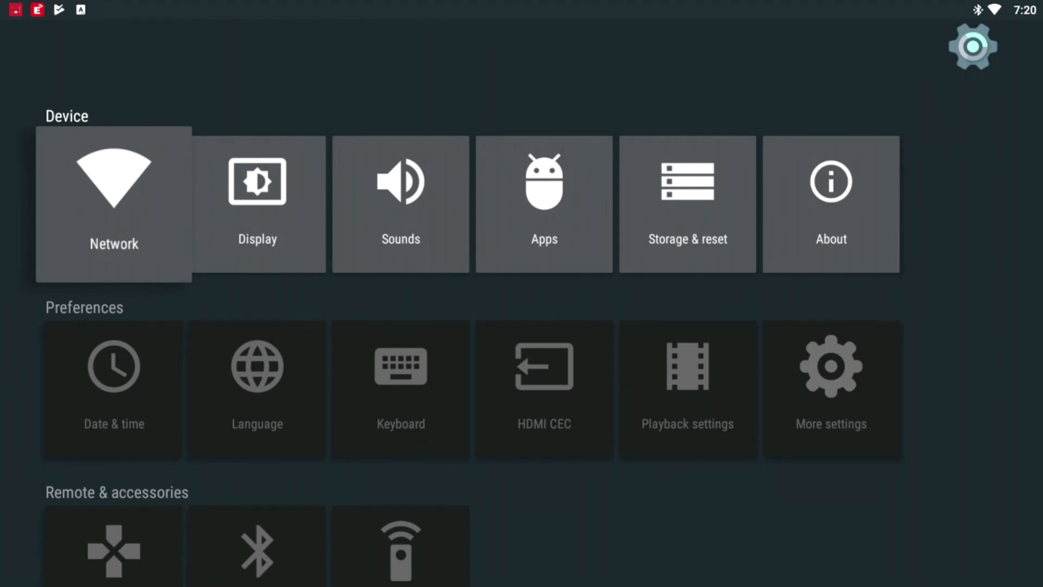
Unpair the JYT RC remote under Remote & accessories and start a new Bluetooth accessory search.
{"action": "scroll", "scroll_direction": "down", "scroll_amount": 3}
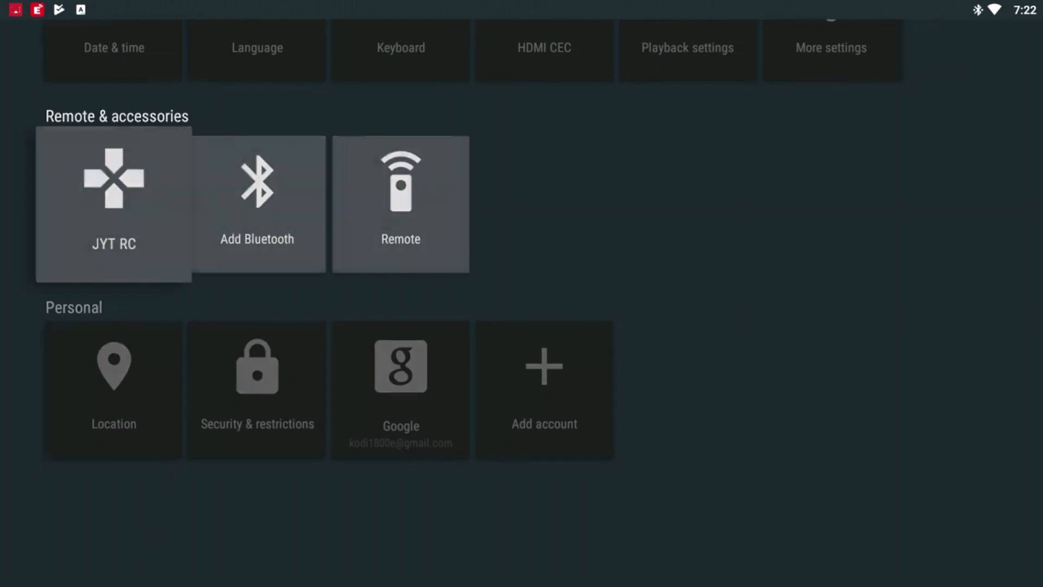
{"action": "left_click", "coordinate": [113, 204]}
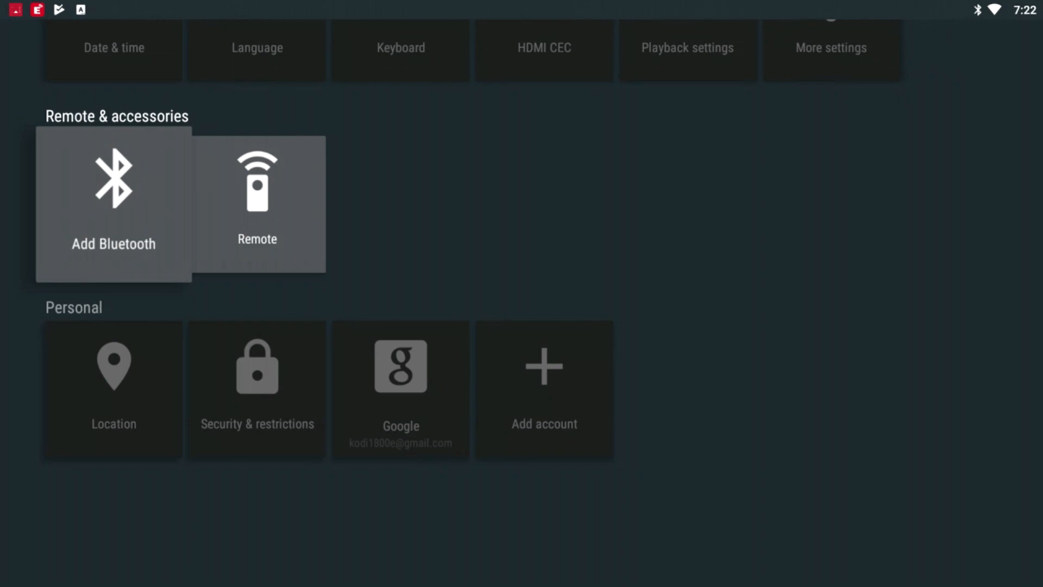
{"action": "left_click", "coordinate": [113, 200]}
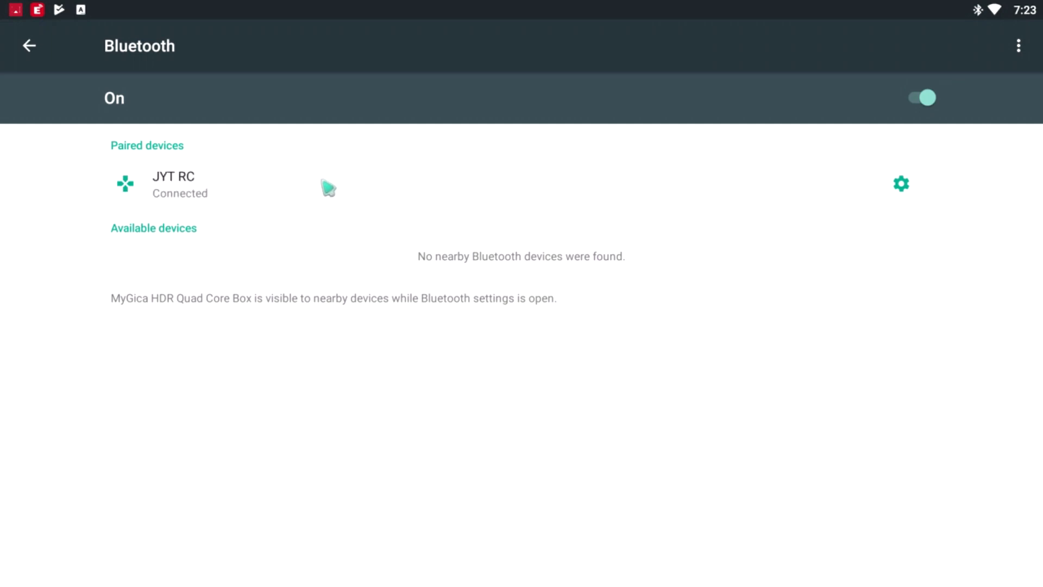
{"action": "mouse_move", "coordinate": [452, 165]}
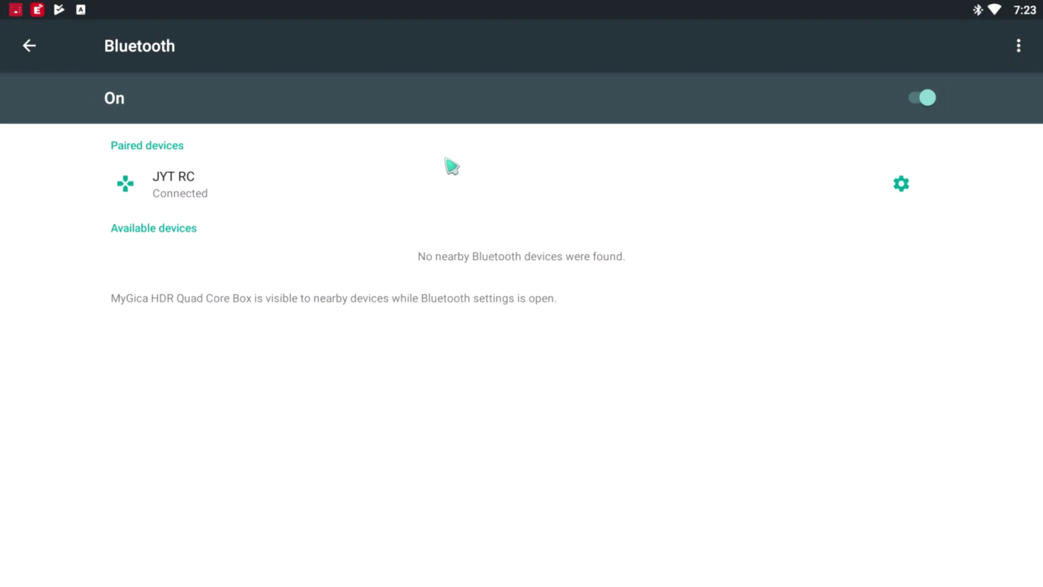
Leave Bluetooth settings with JYT RC connected and return to the launcher's Apps home page.
{"action": "left_click", "coordinate": [28, 46]}
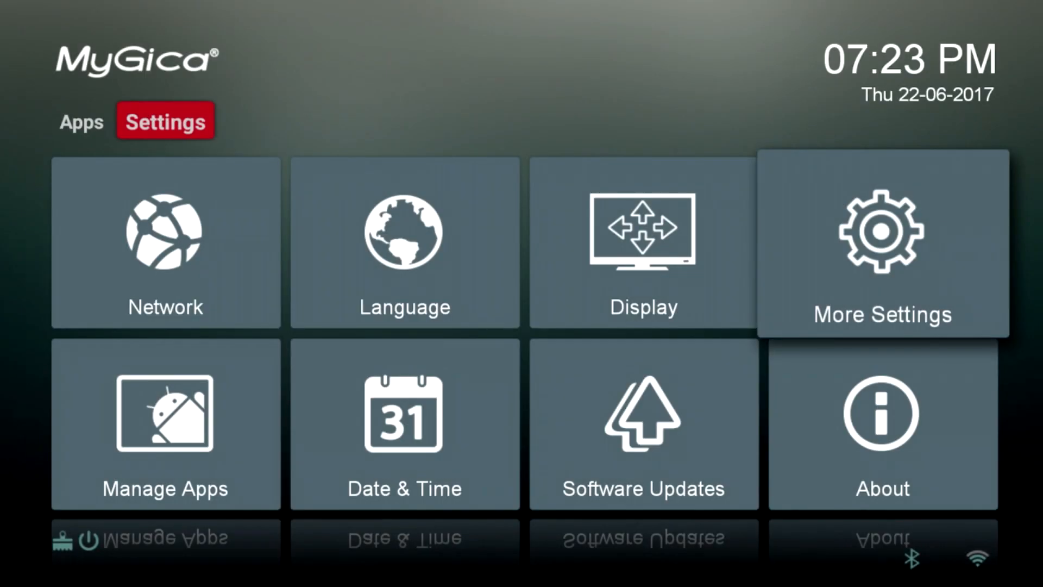
{"action": "left_click", "coordinate": [81, 121]}
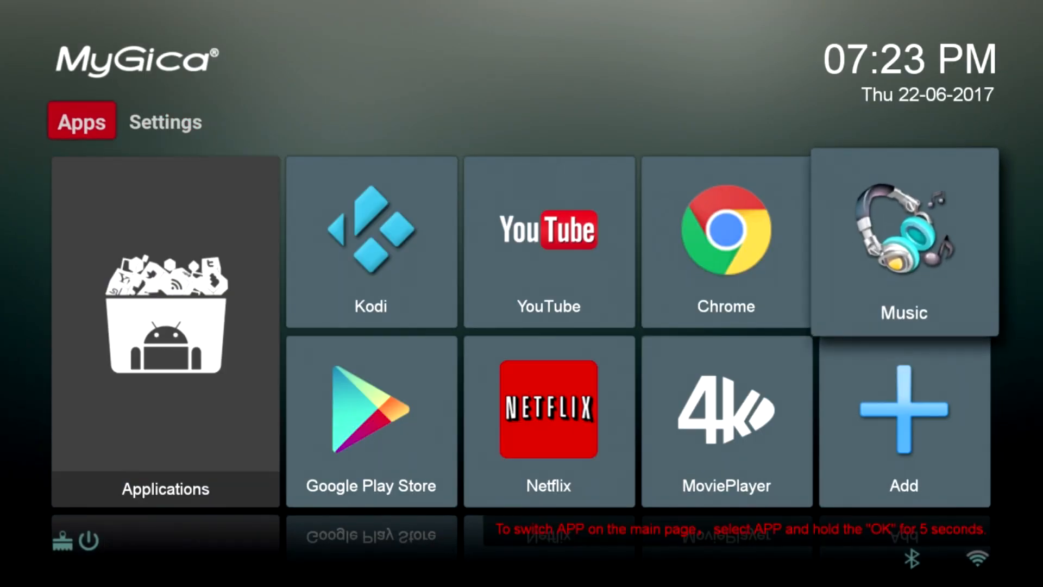